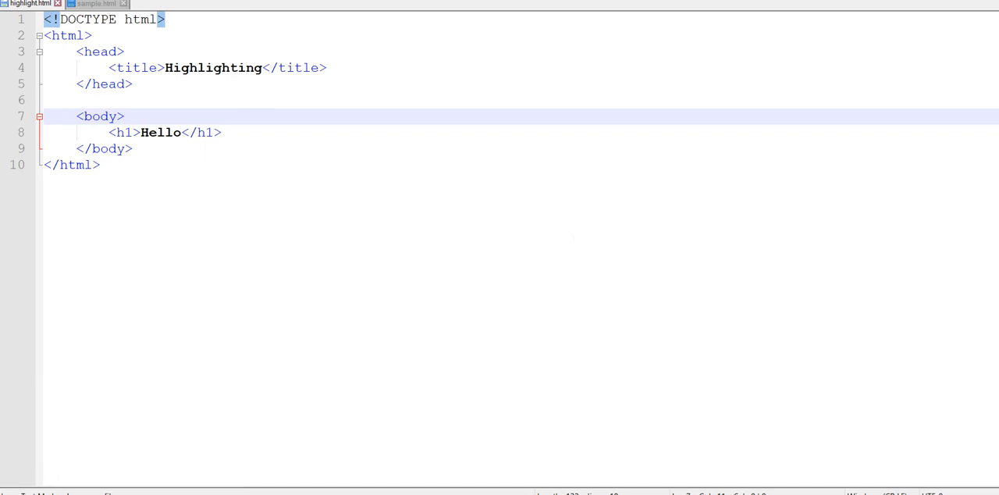
Step: Add opening and closing style tags in the head below the title line
left_click(123, 115)
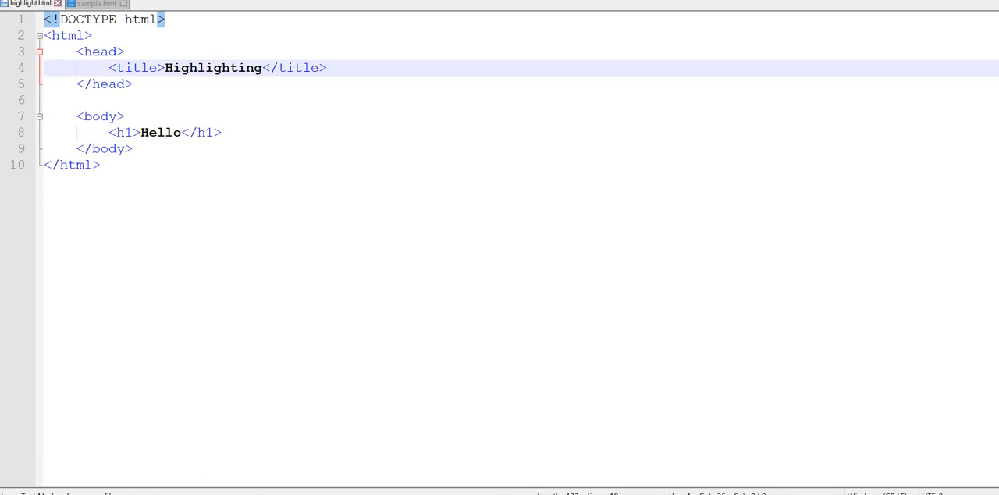
type("<stul")
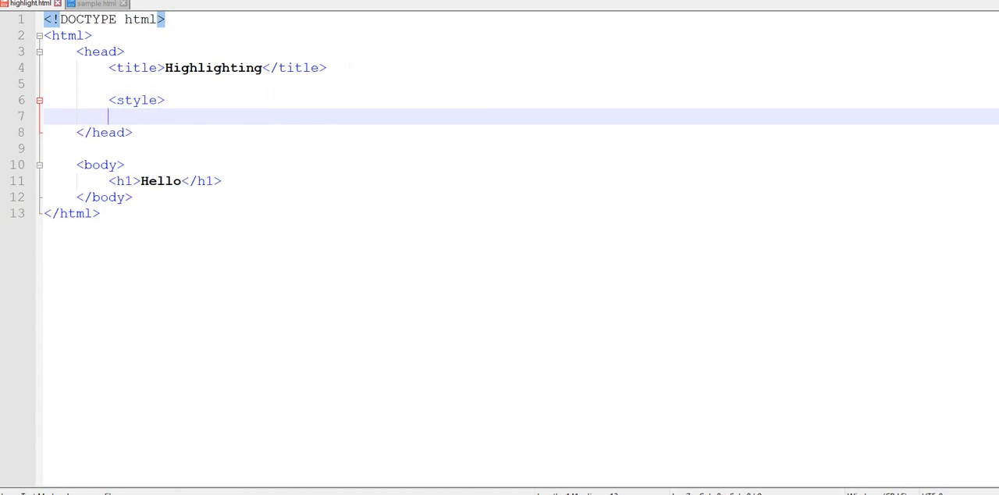
type("</stykle>")
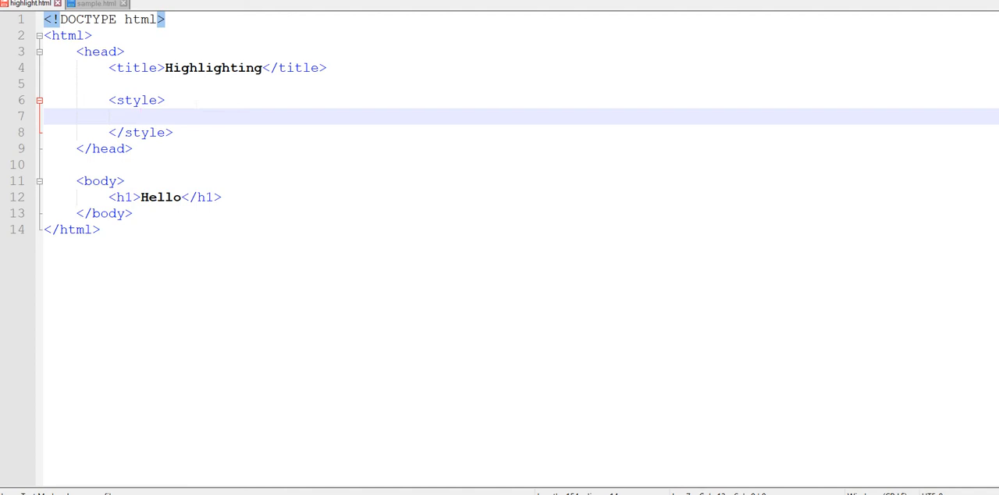
Step: Write a ::-moz-selection rule with background-color: green; and leave blank lines after it
type("::-")
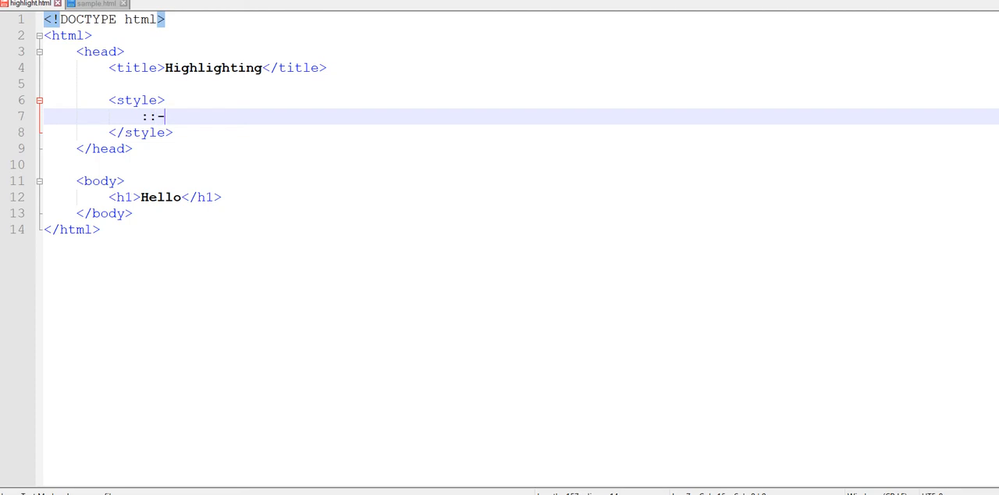
type("moz")
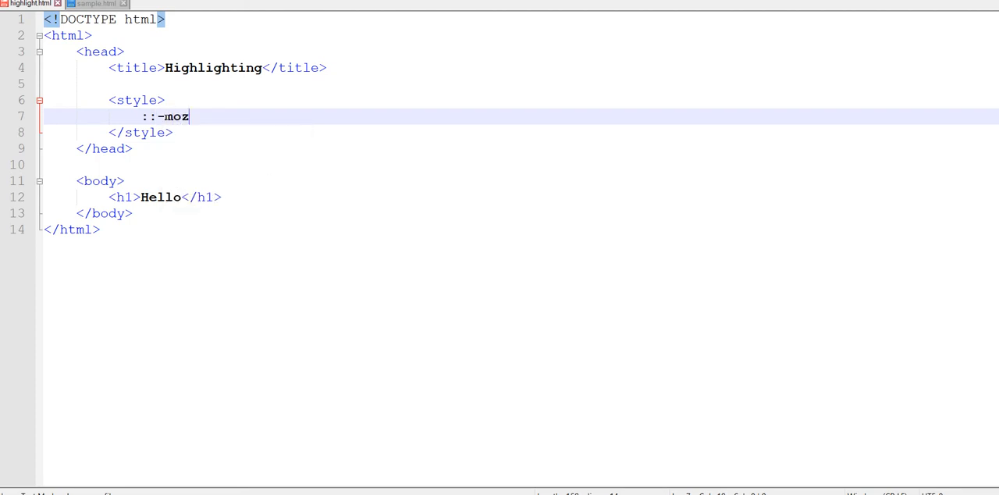
type("-selection {")
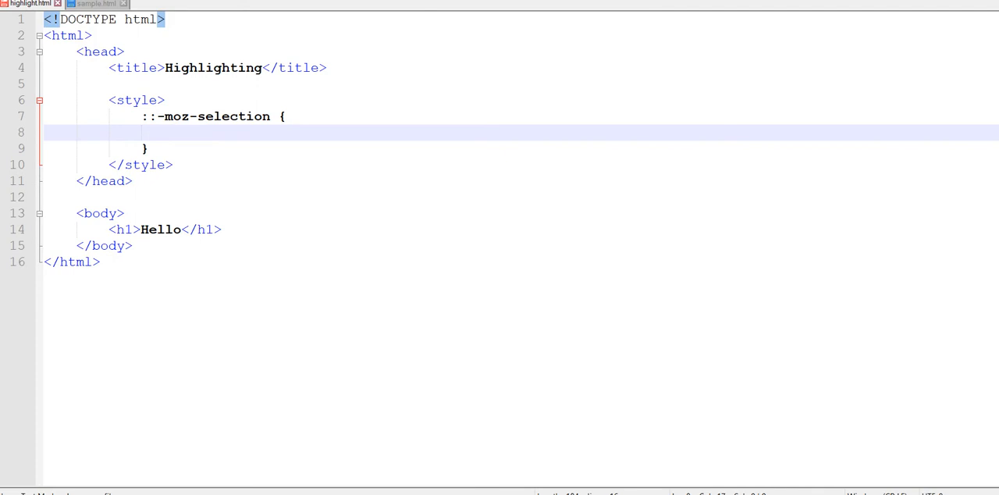
type("background-color: green;")
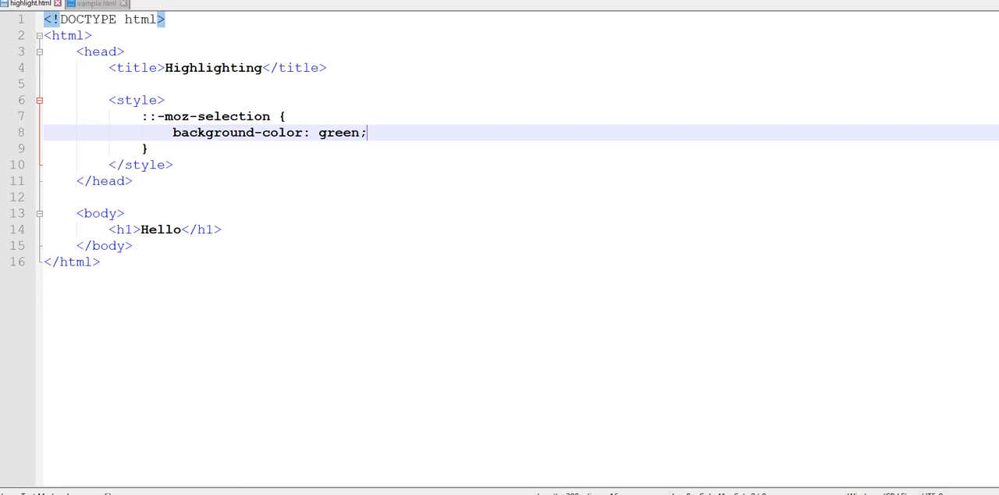
key("Enter")
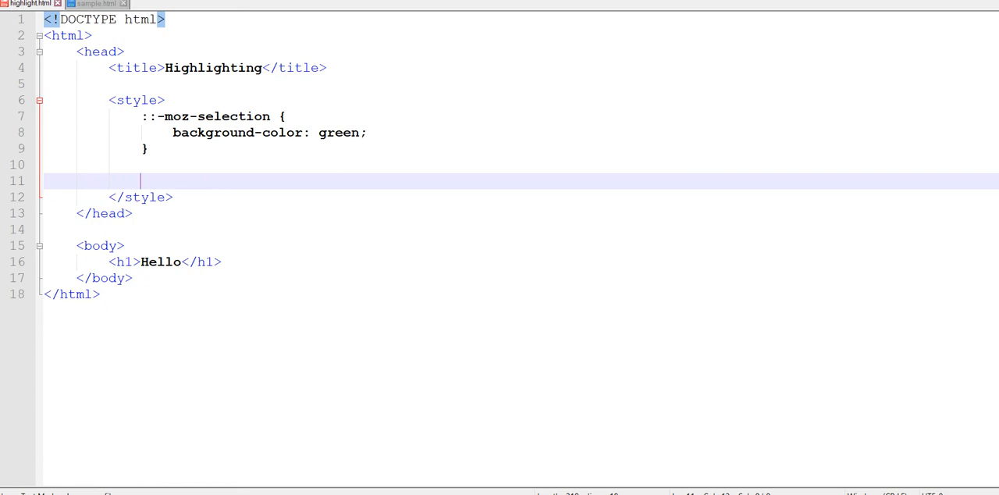
Step: Write a ::selection rule with background-color: green; matching the moz rule
type("::")
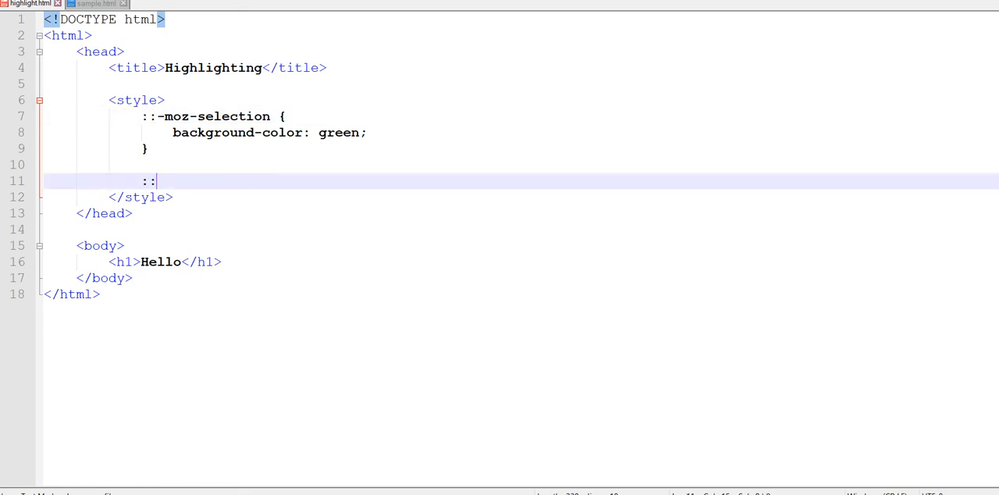
type("selection {")
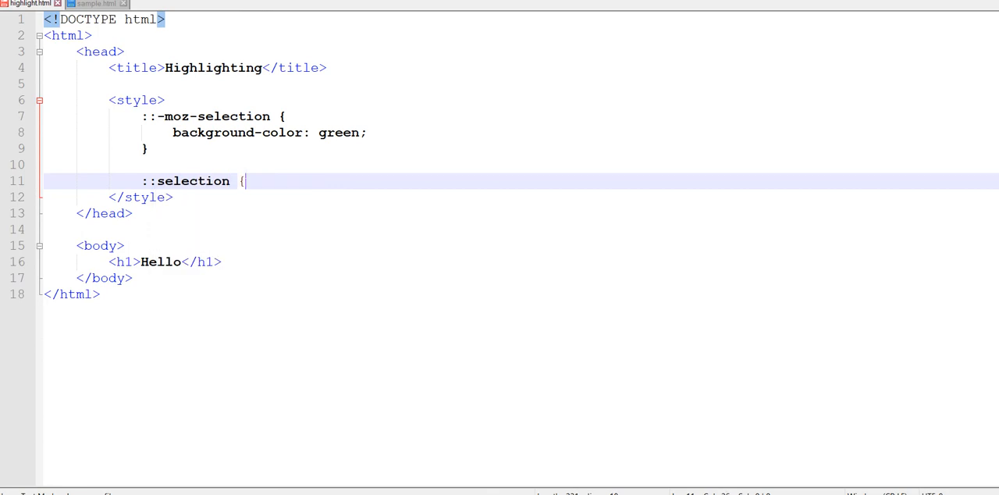
type("background-color: green;")
type("}")
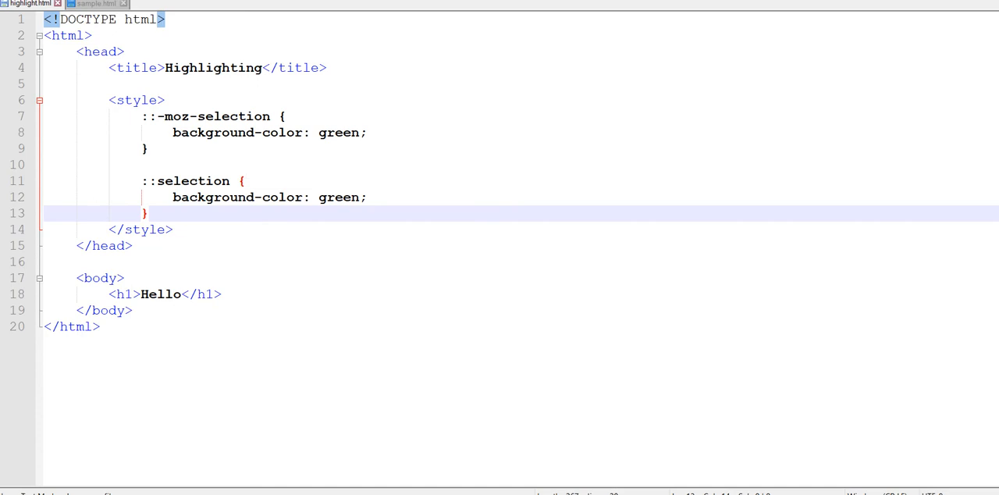
Step: Add a <p>Paragraph</p> element in the body below the Hello heading
left_click(222, 294)
type("<p>")
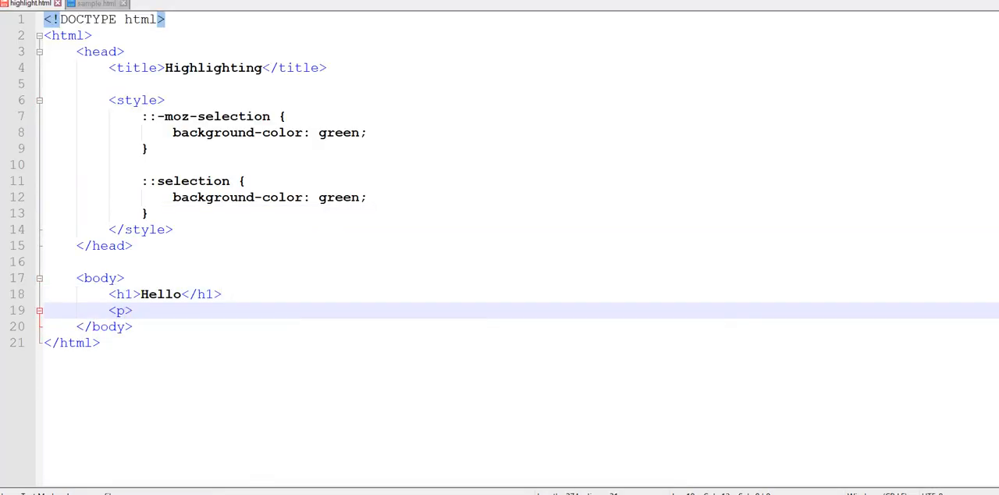
type("Paragraph<")
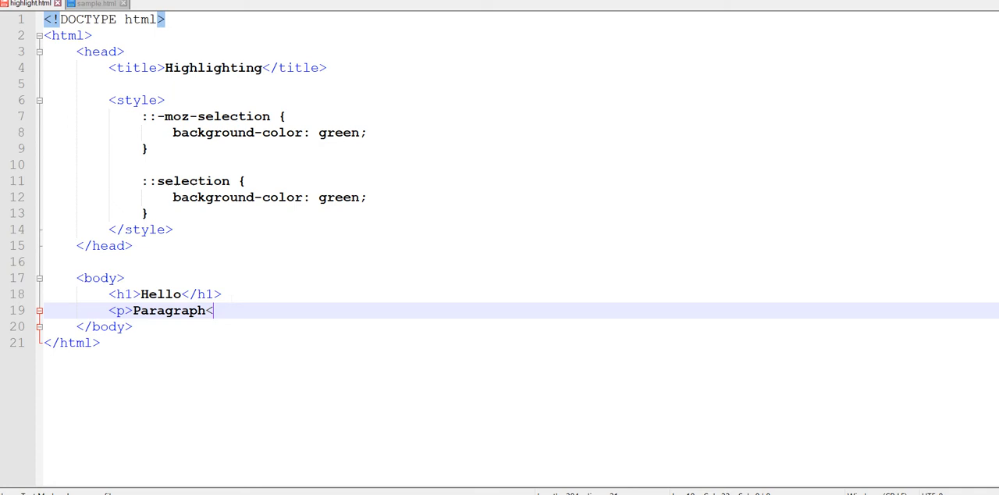
type("/p>")
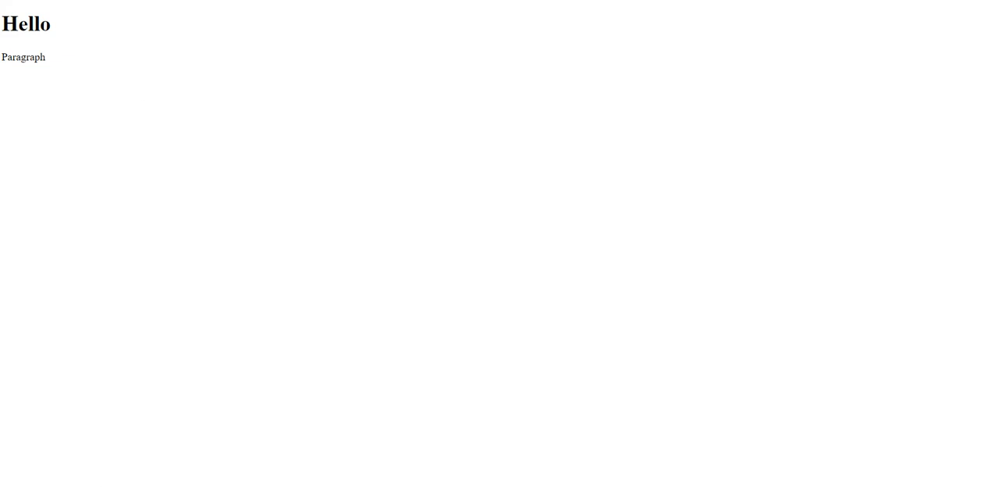
mouse_move(63, 190)
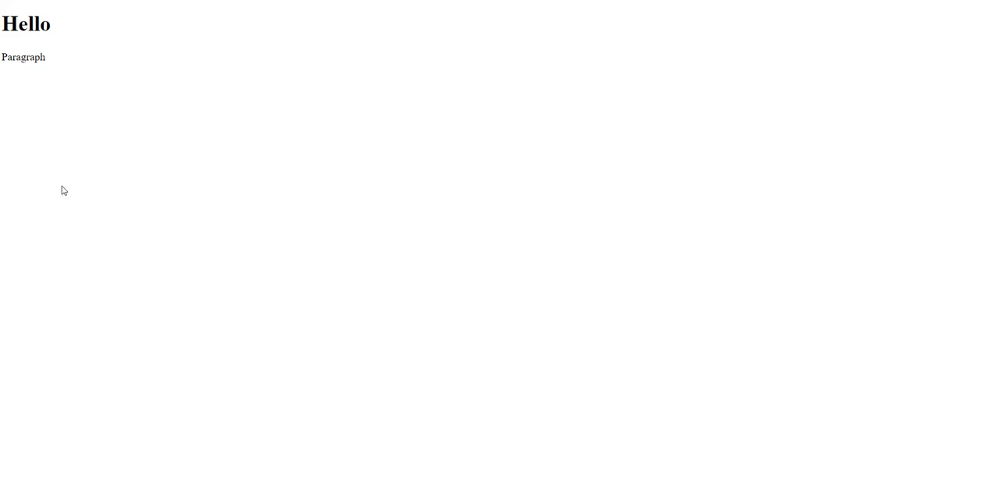
mouse_move(104, 68)
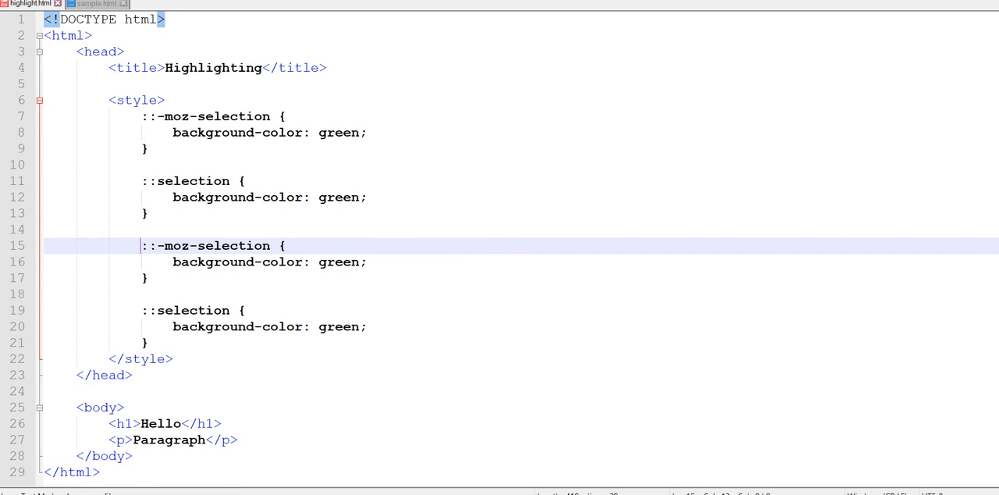
Step: Prefix the copied rules with h1 and change their background-color from green to yellow
type("h1")
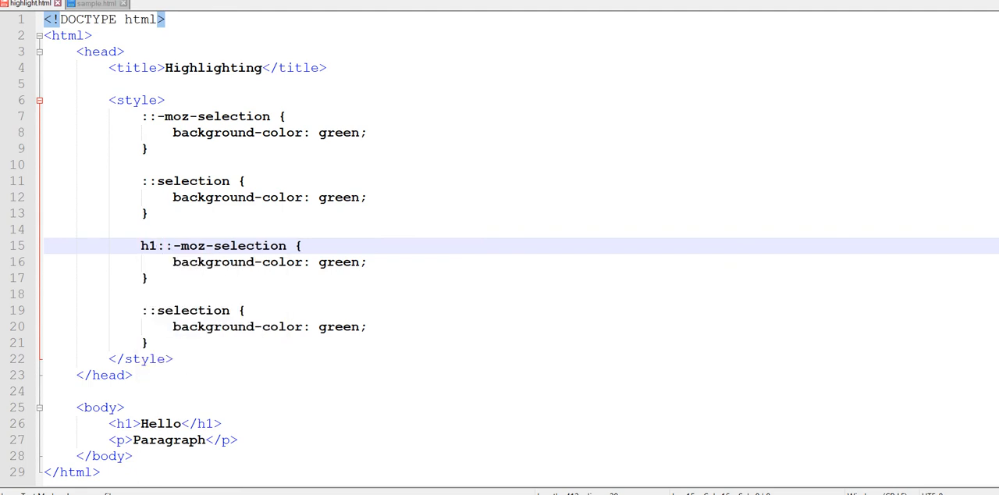
type("h1")
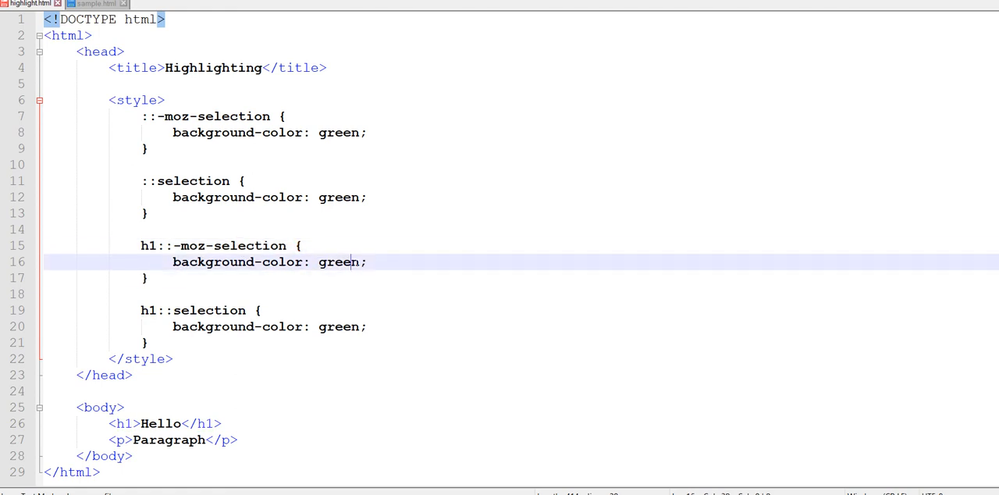
type("yellow")
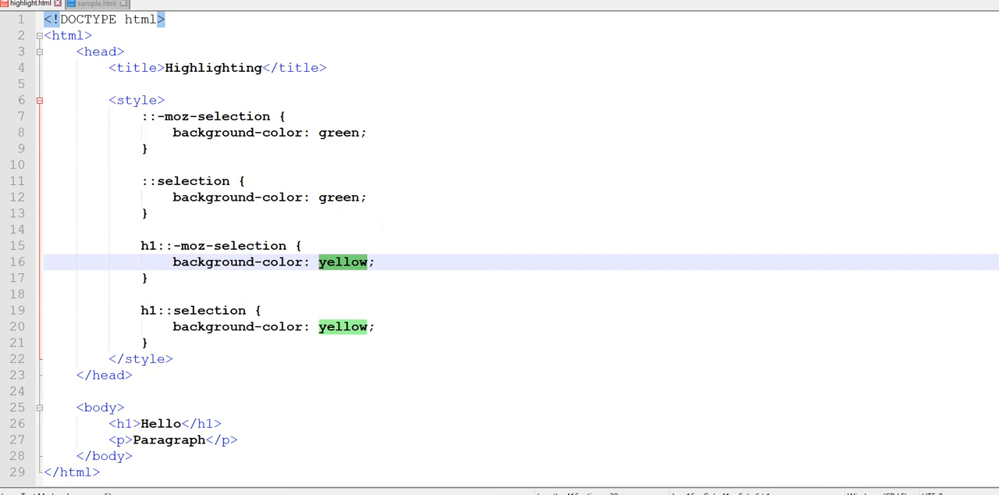
left_click(245, 181)
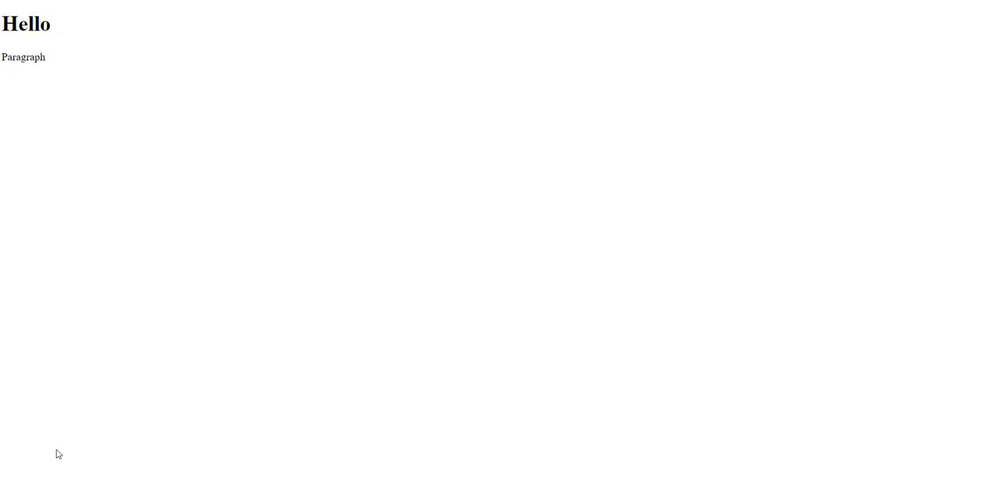
mouse_move(89, 437)
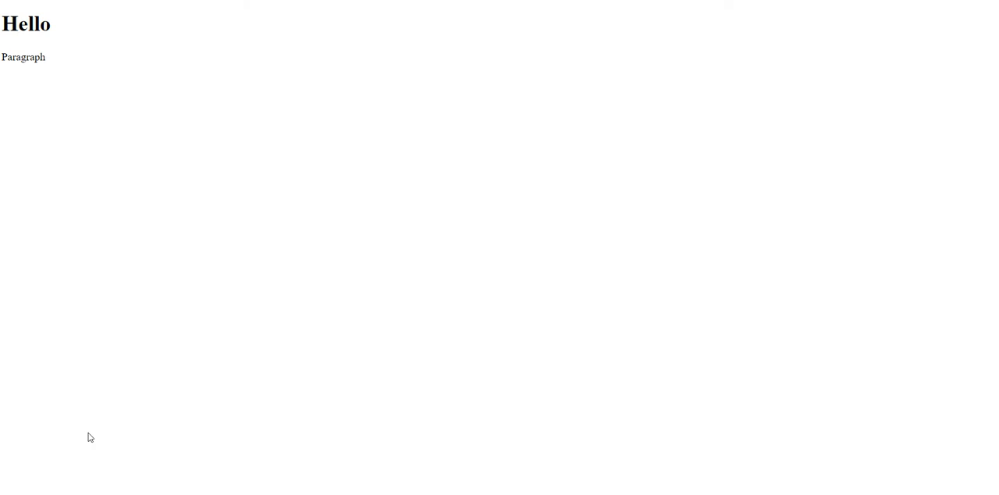